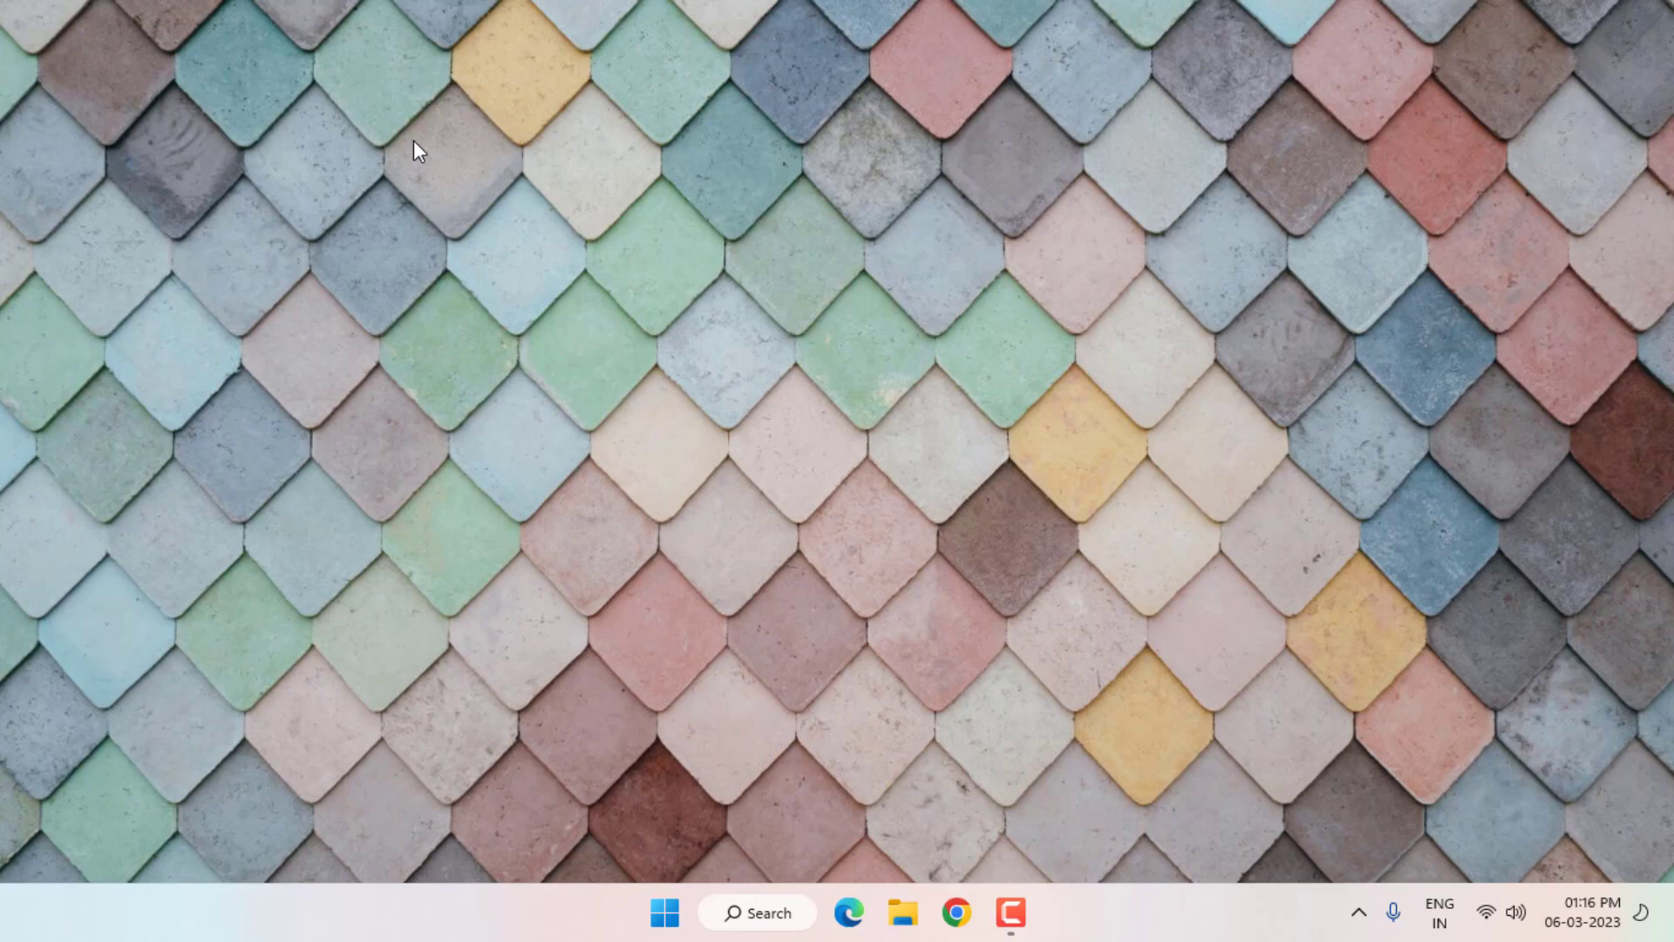
Launch Services from the Start search and locate the Print Spooler service.
left_click(662, 912)
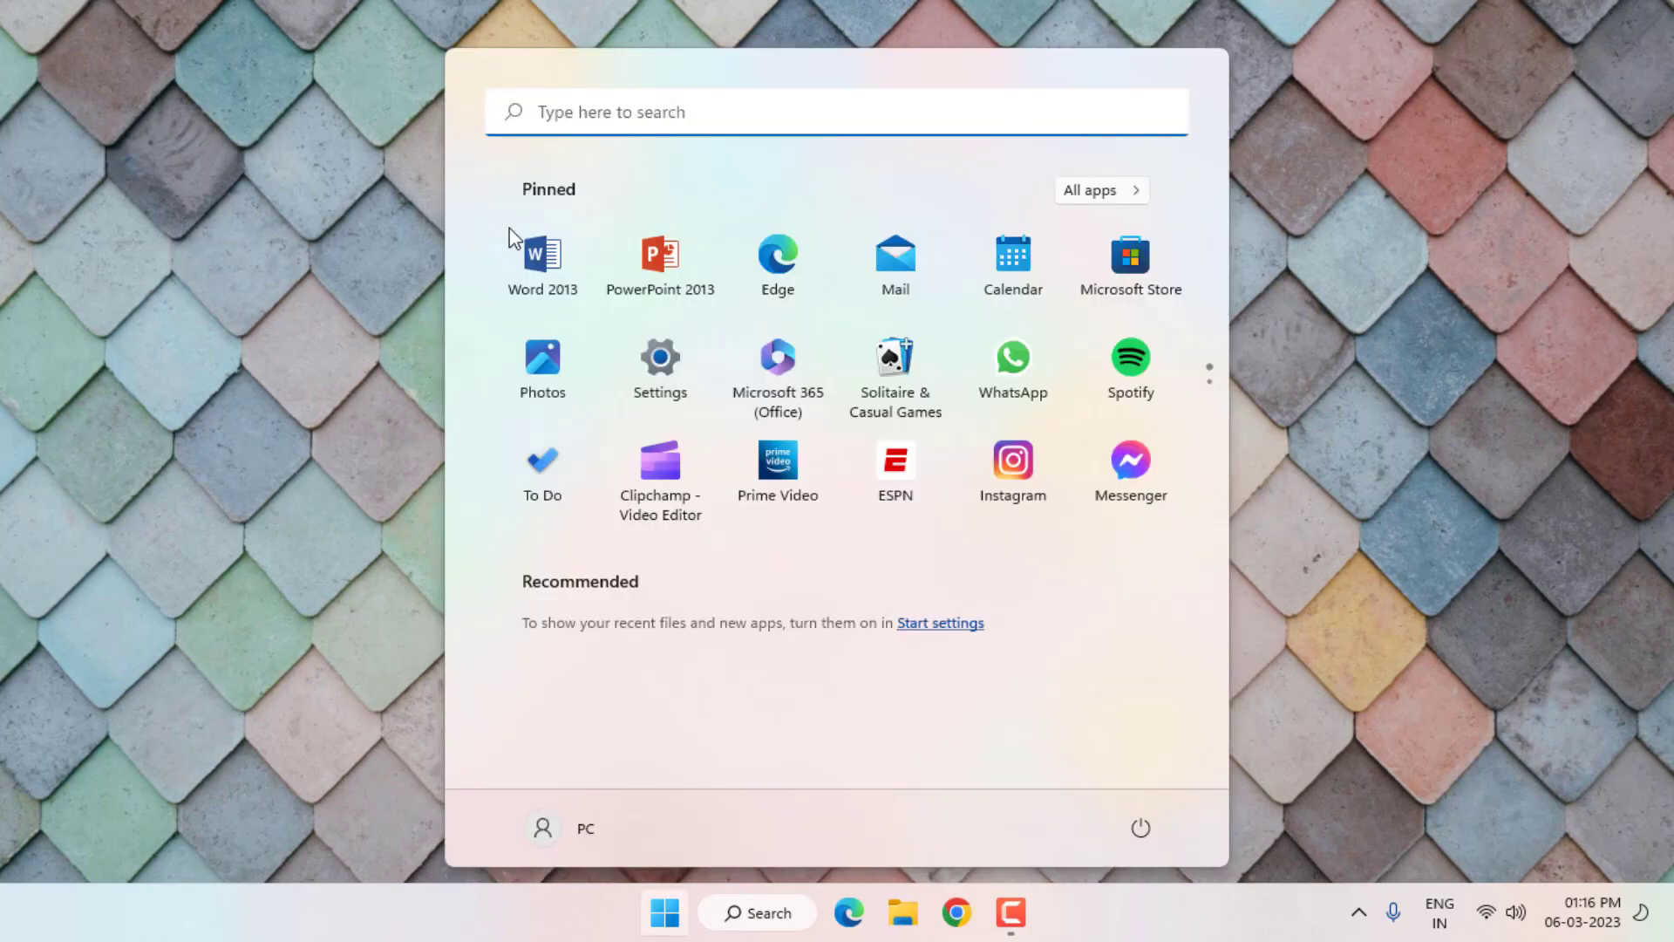
type("services")
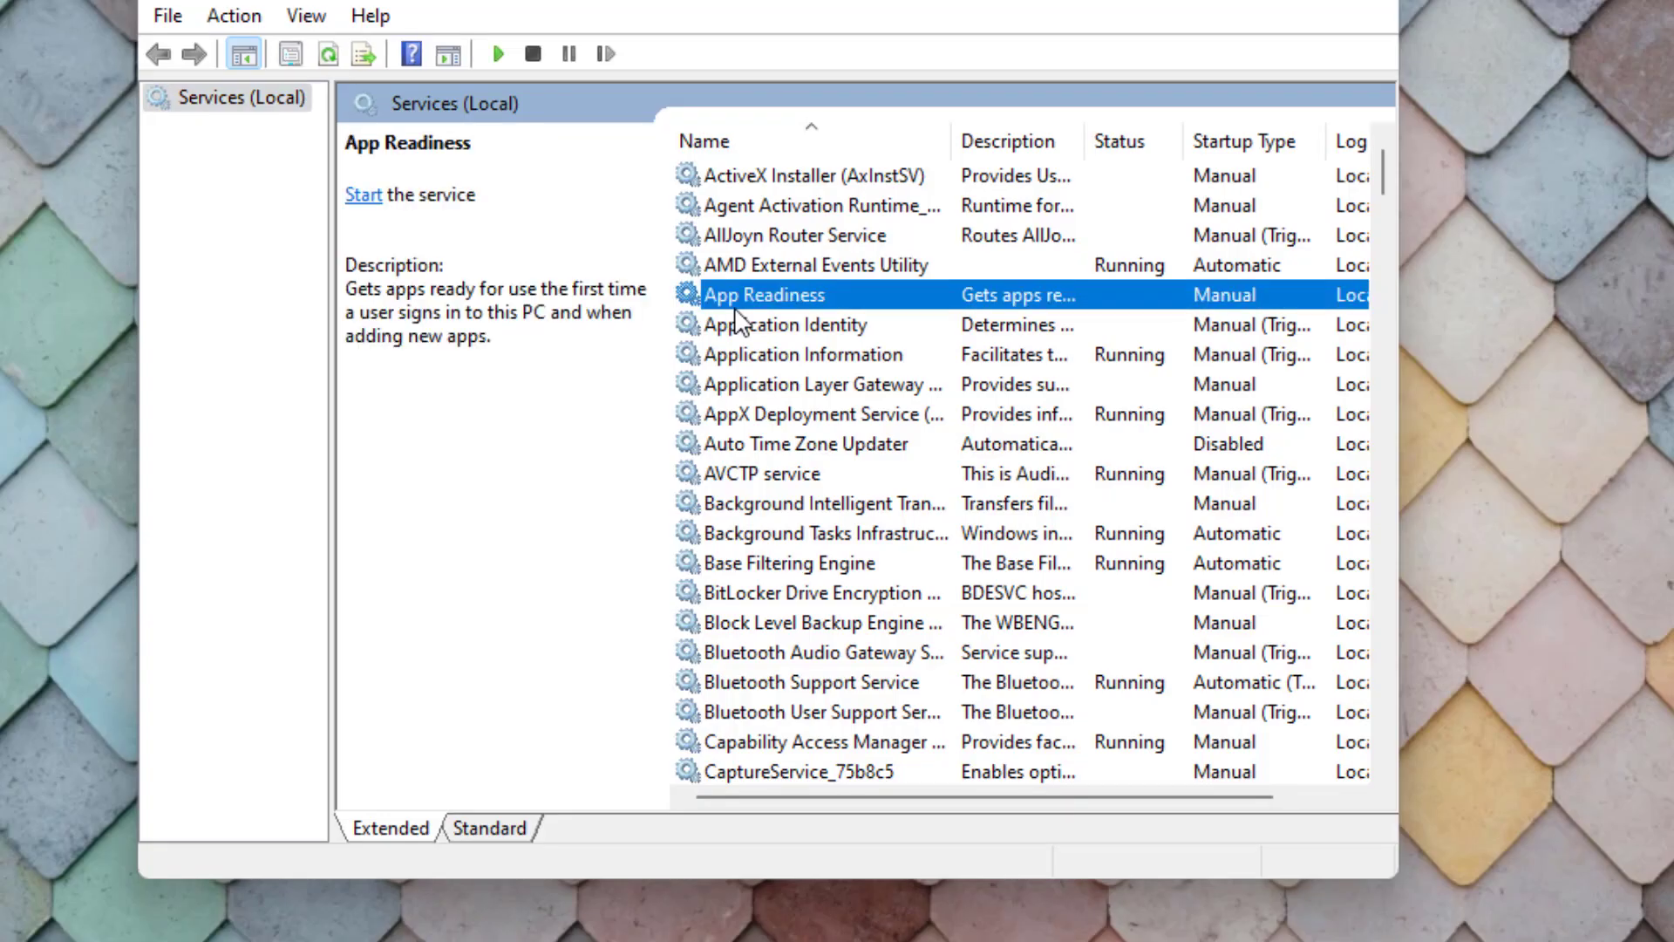
scroll("down", 3)
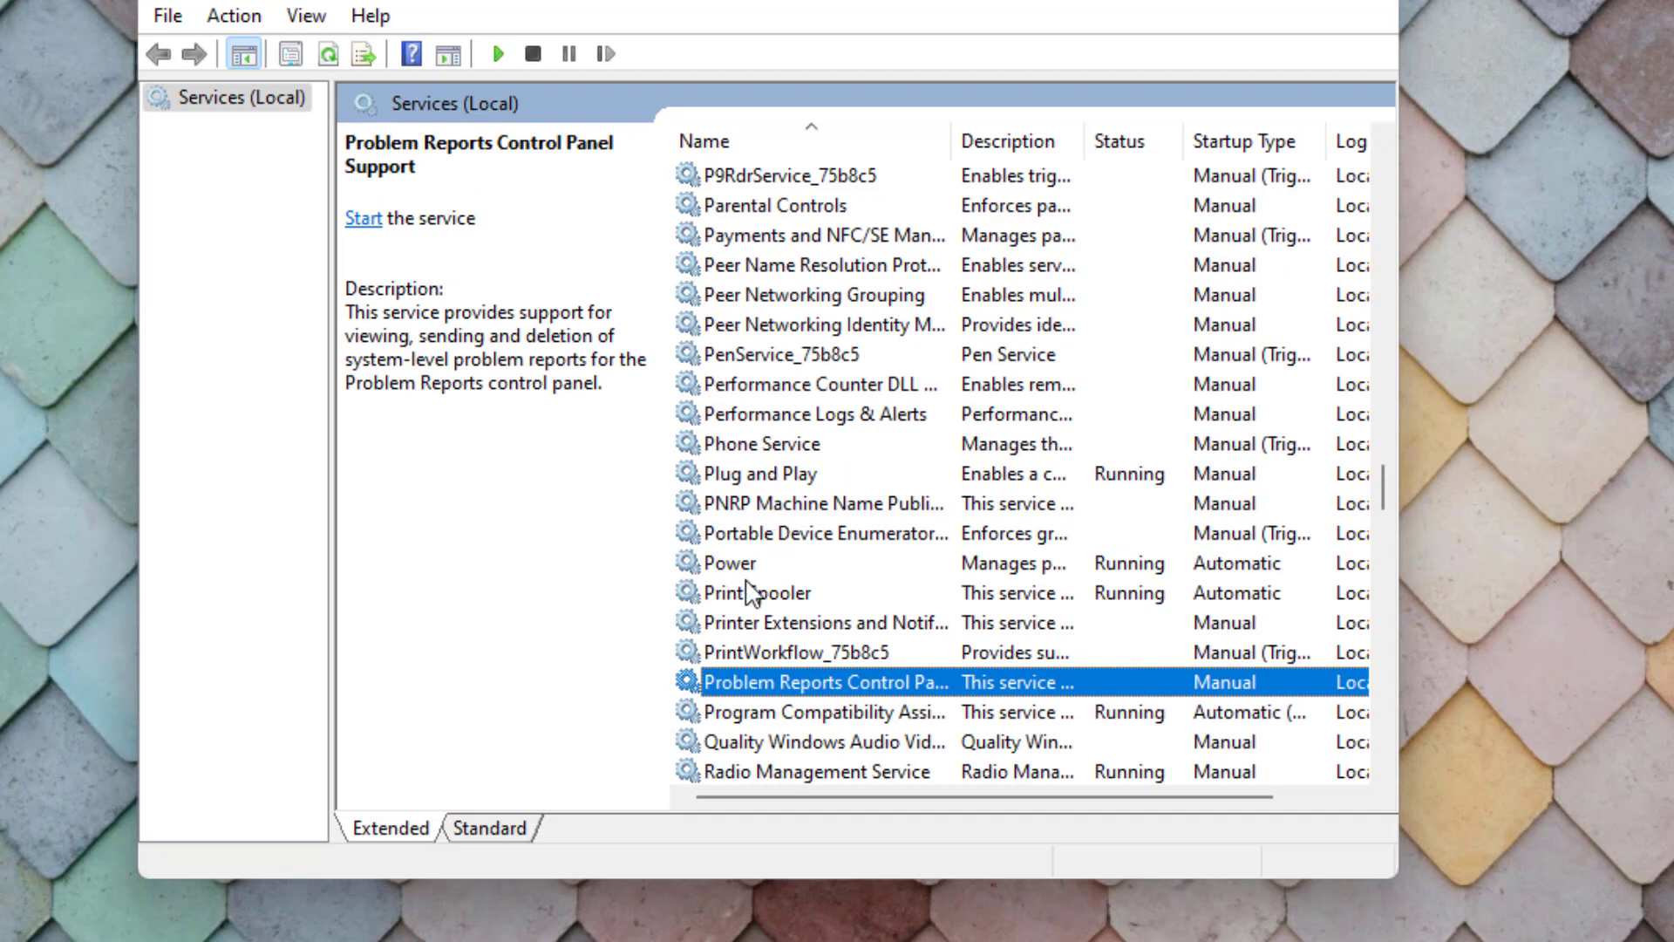
left_click(758, 593)
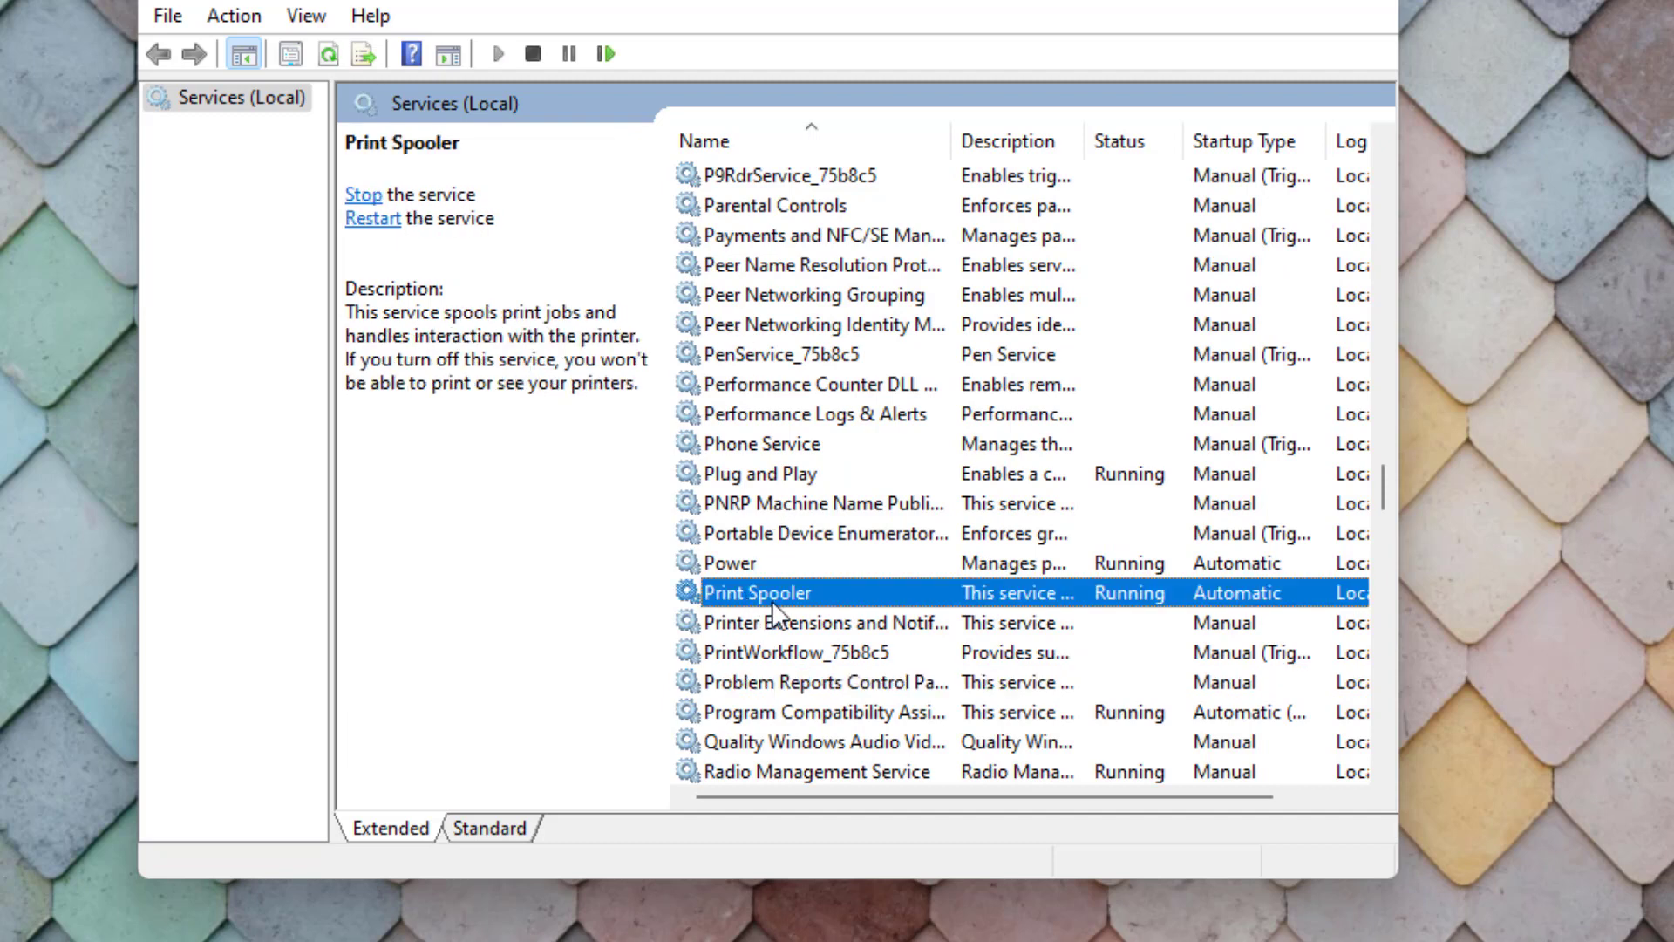
Set Print Spooler's startup type to Automatic in its Properties and close Services.
right_click(758, 591)
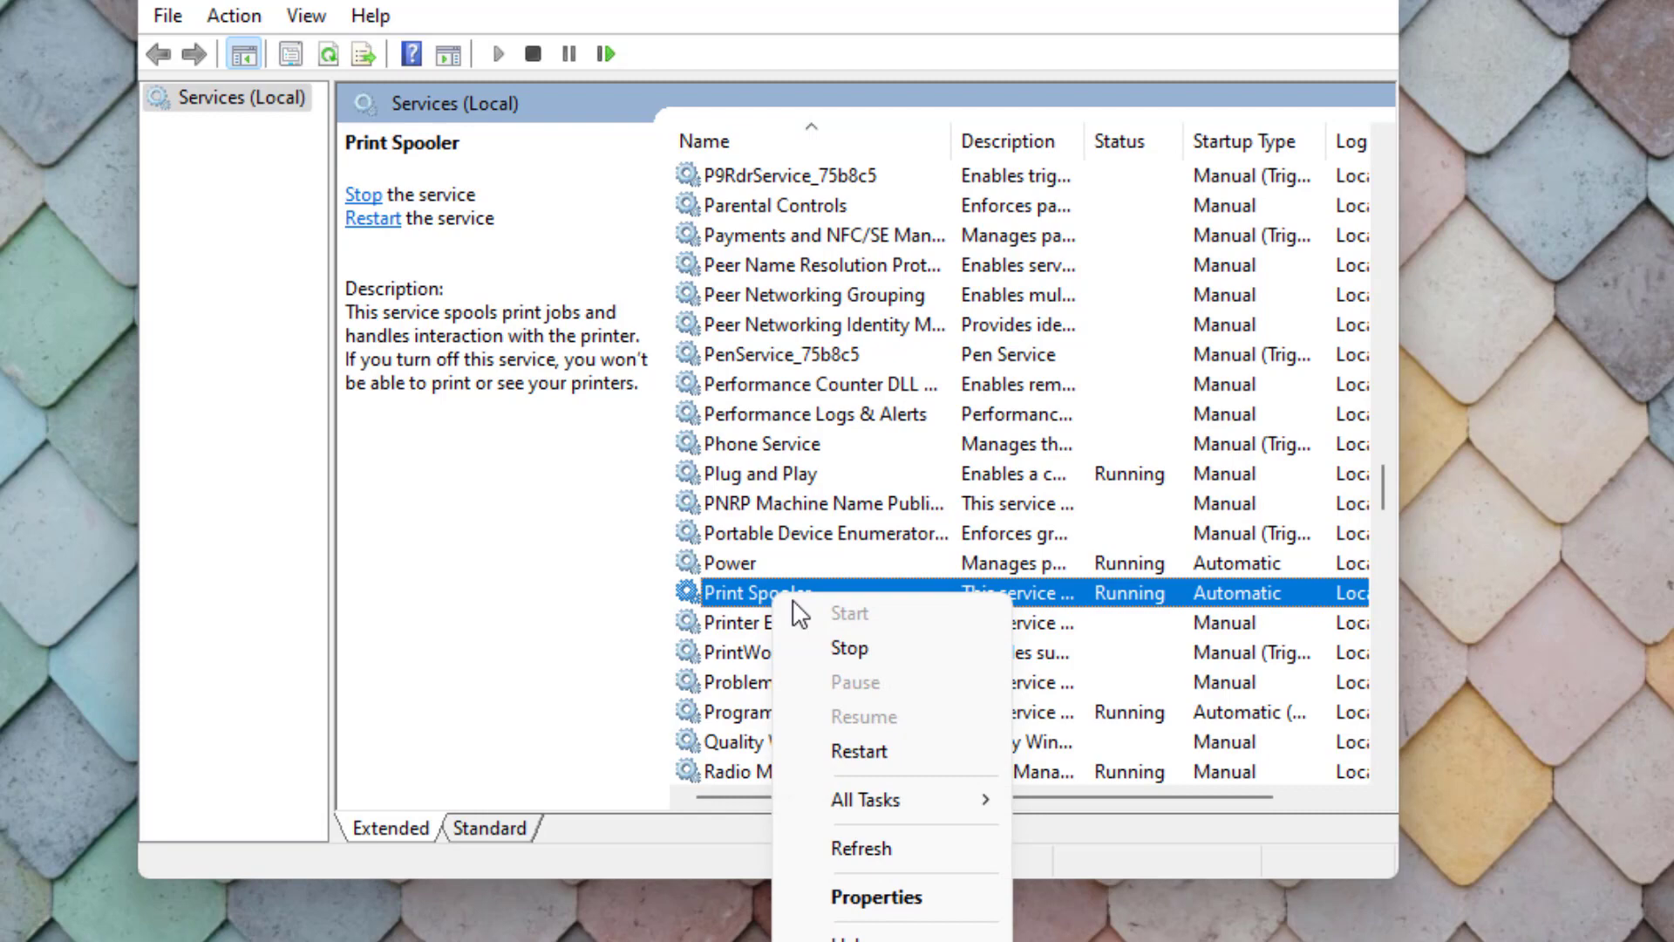
left_click(877, 896)
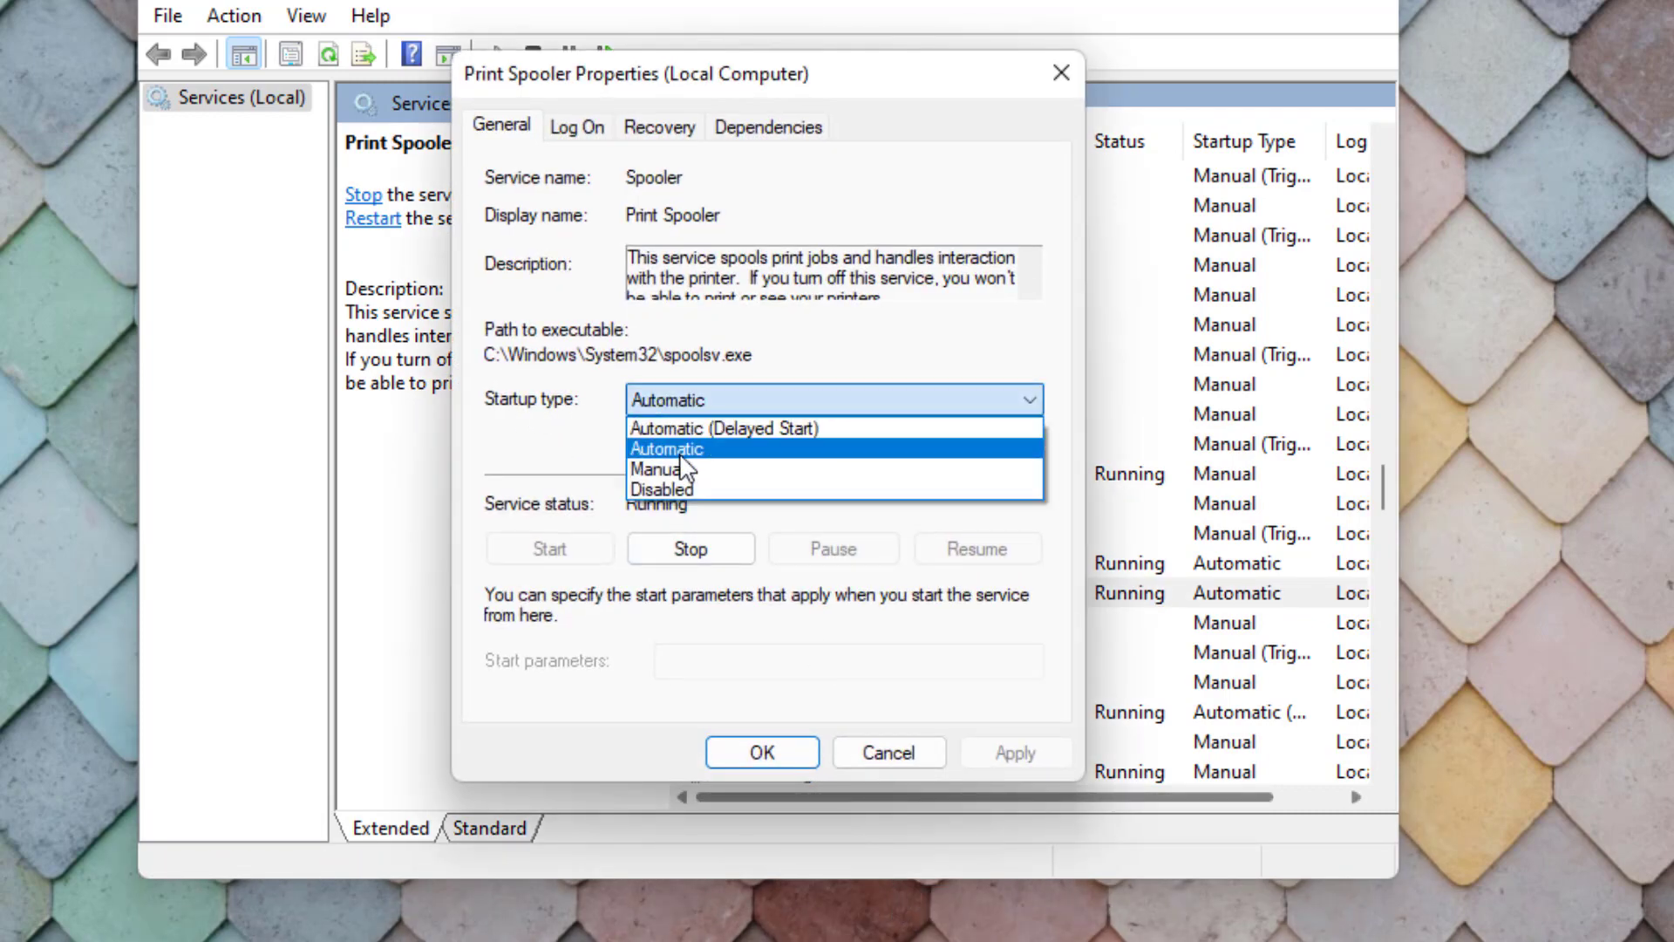
left_click(665, 449)
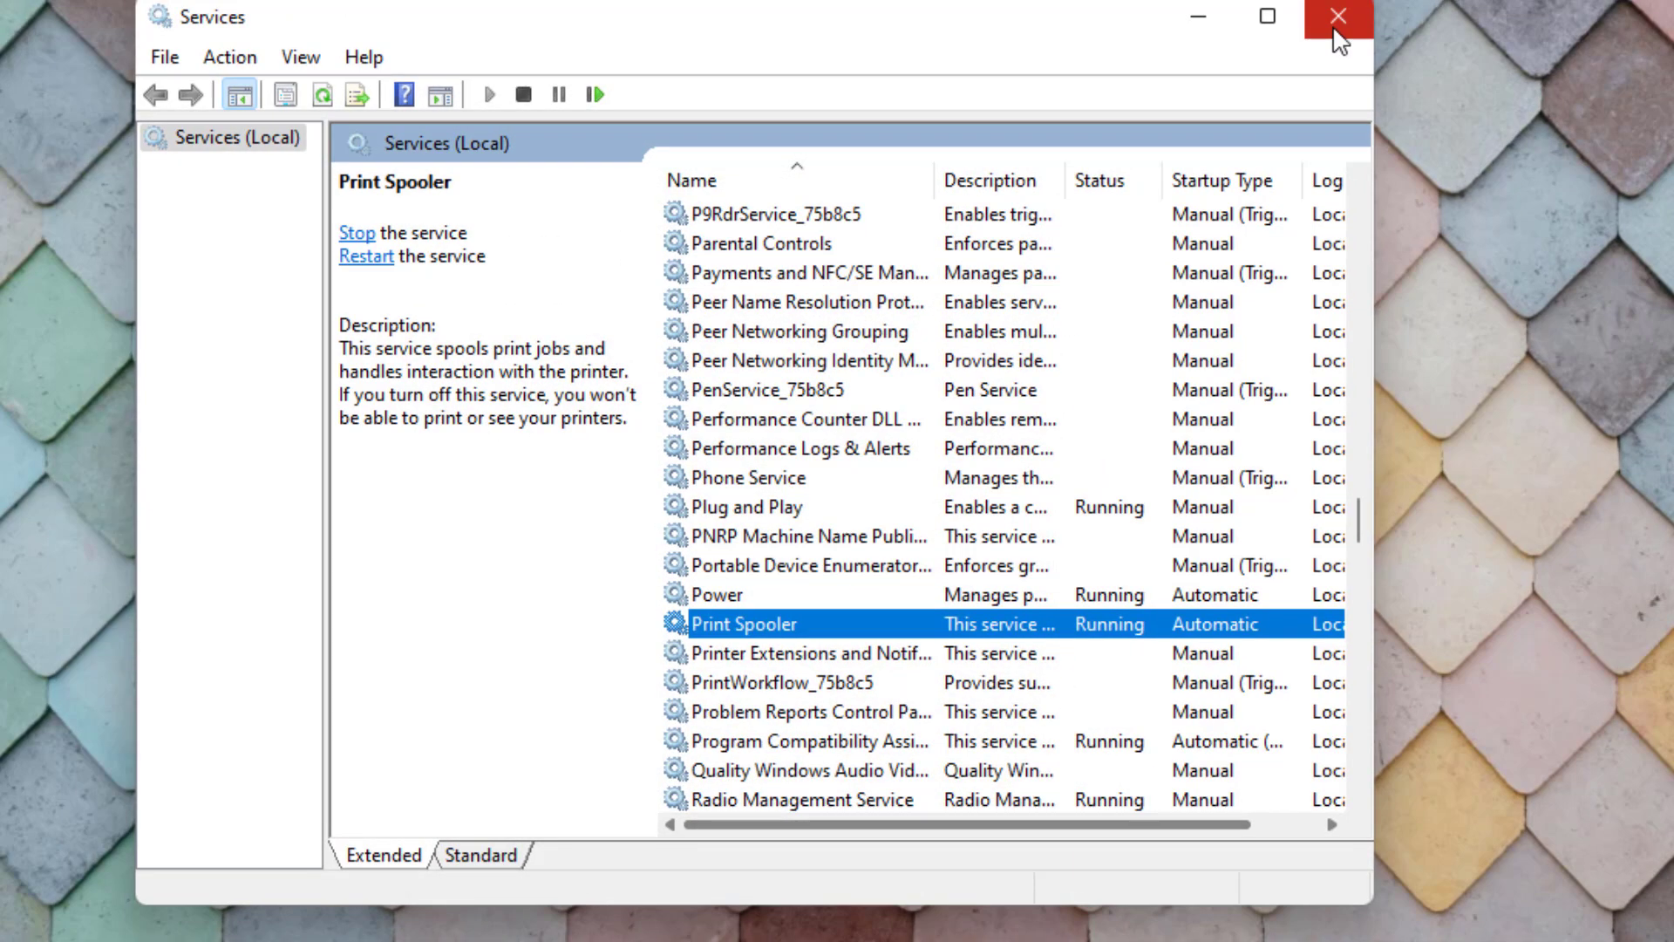
left_click(1338, 18)
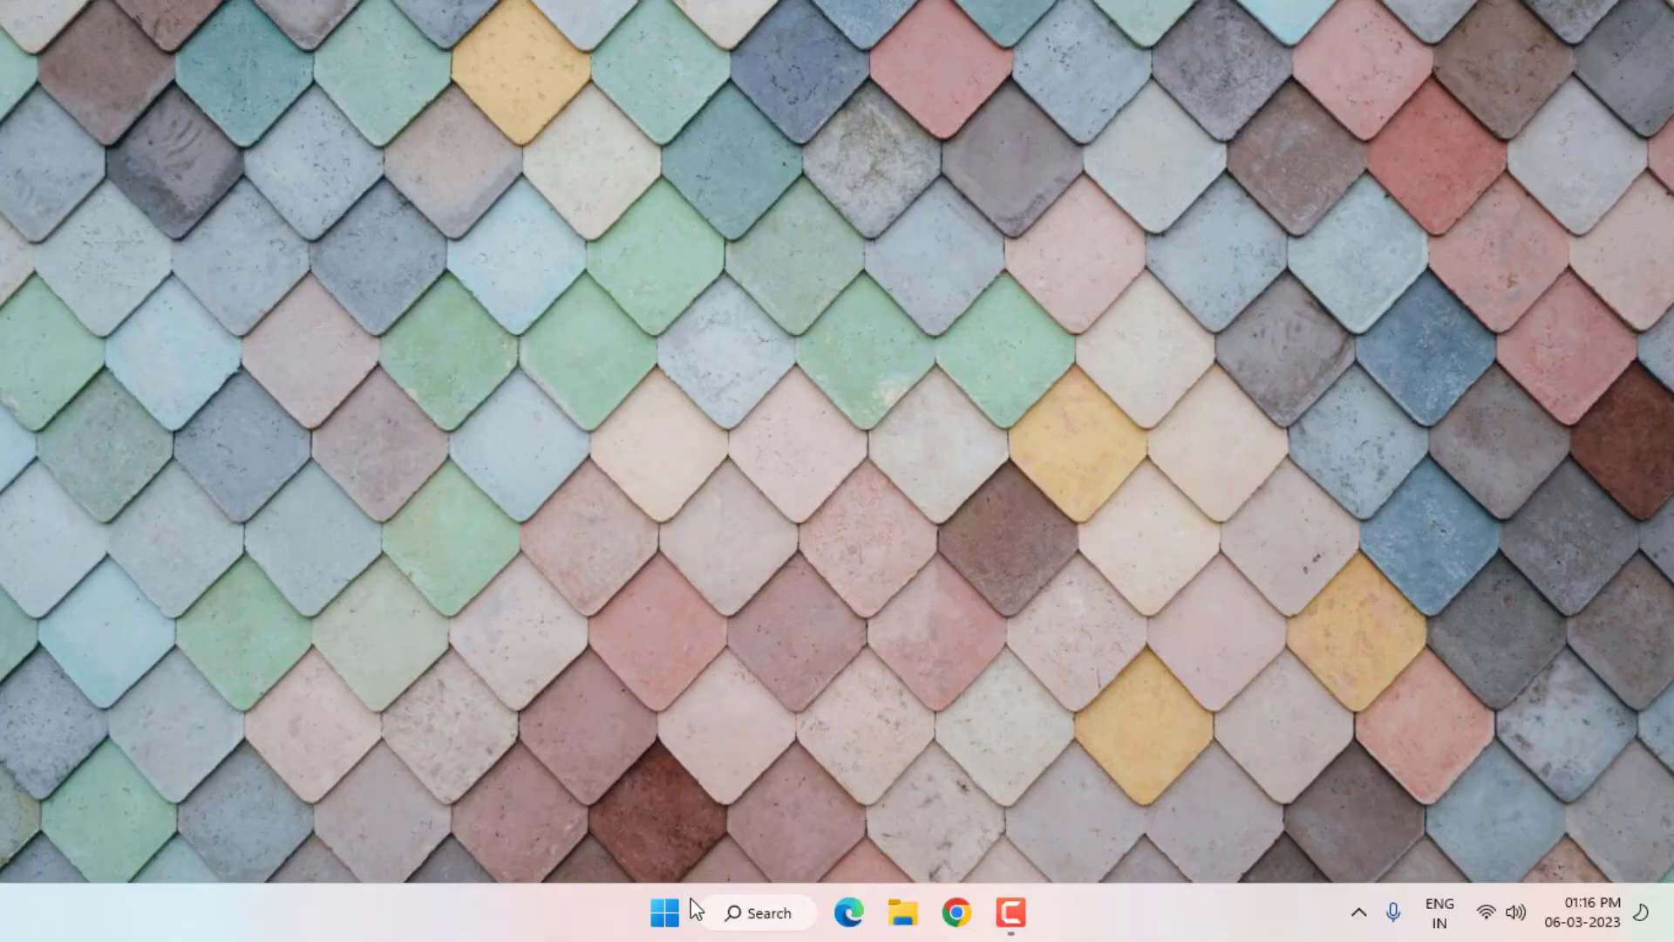
Run the Printer troubleshooter from Settings > Troubleshoot and close its result.
left_click(662, 912)
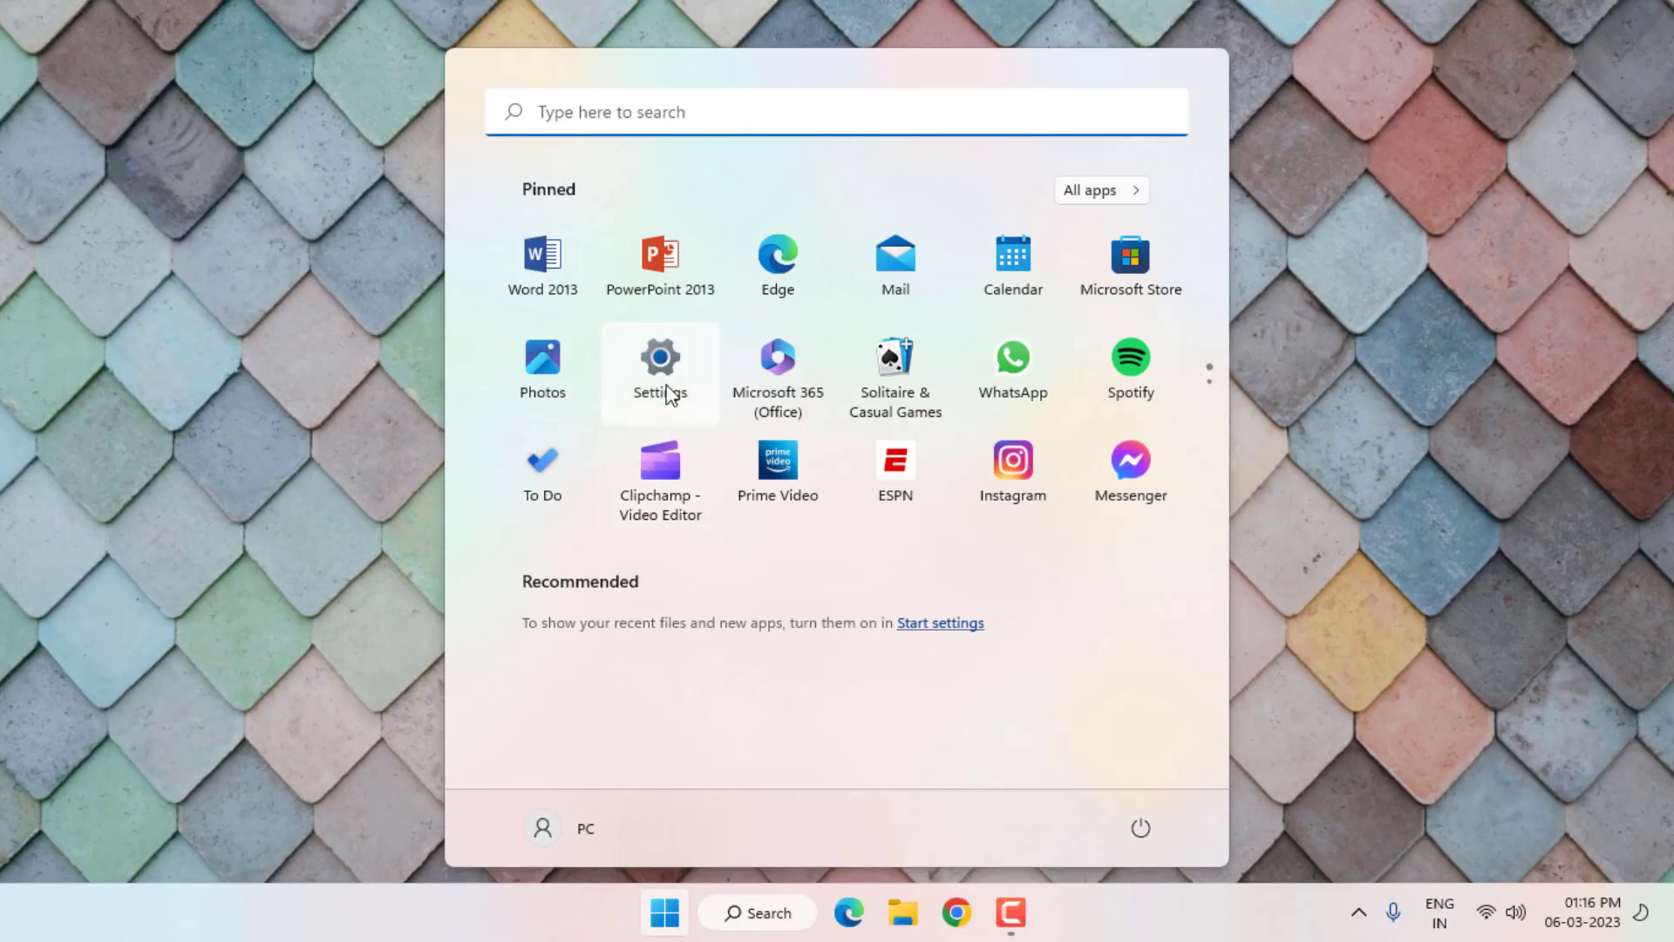
left_click(659, 365)
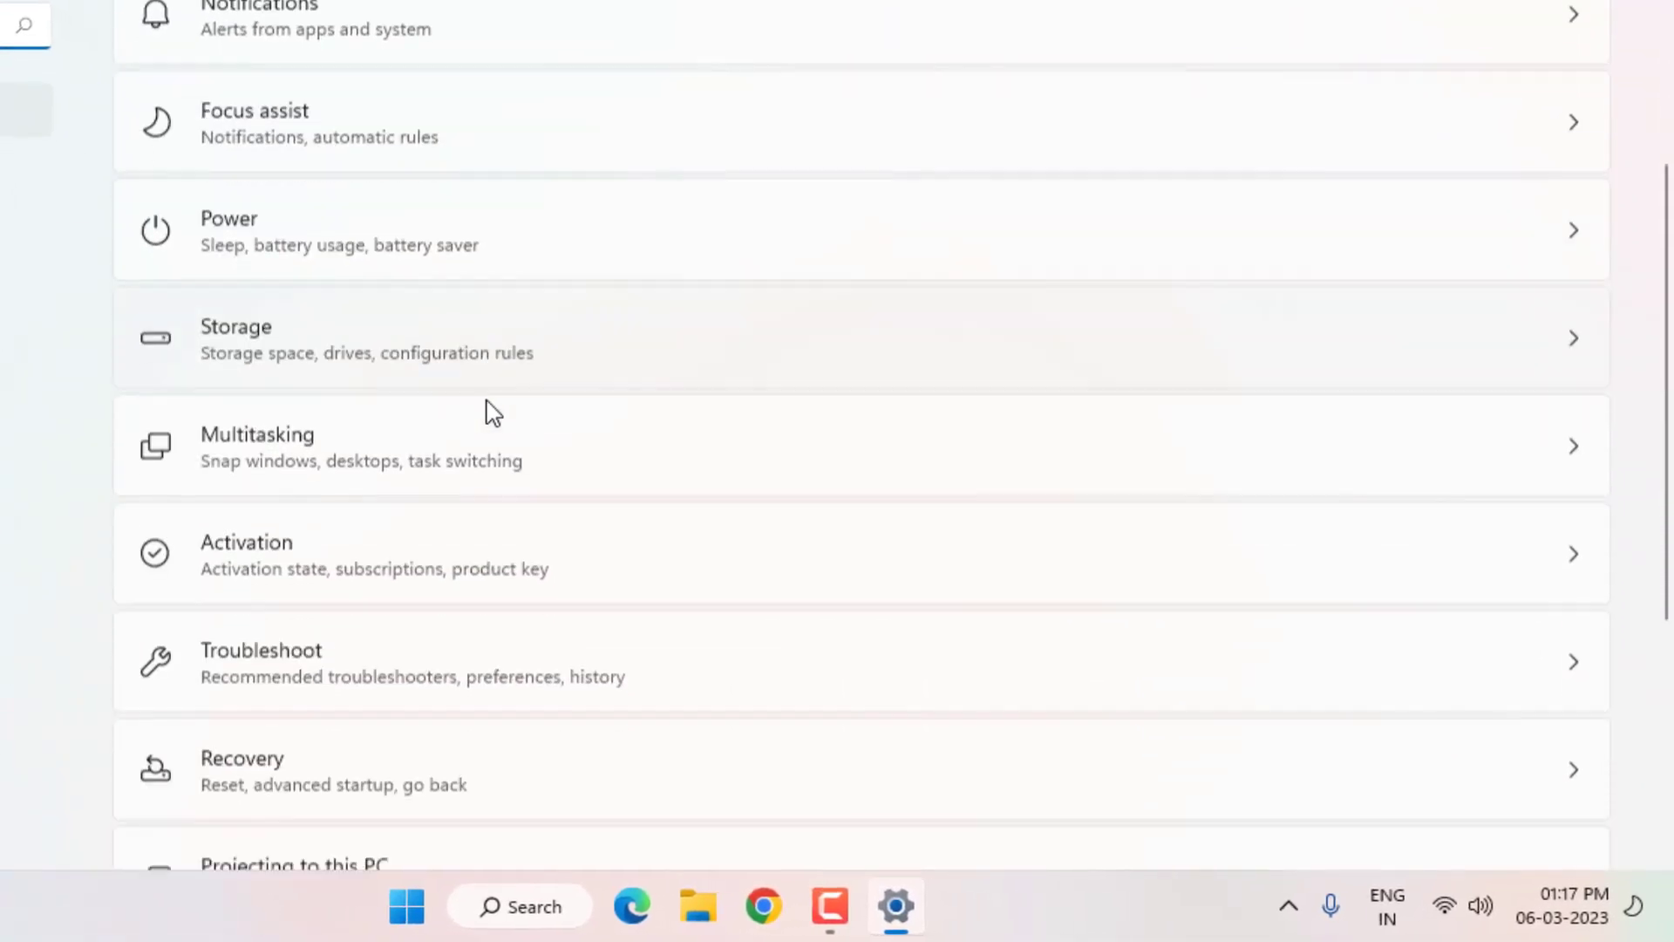
left_click(260, 661)
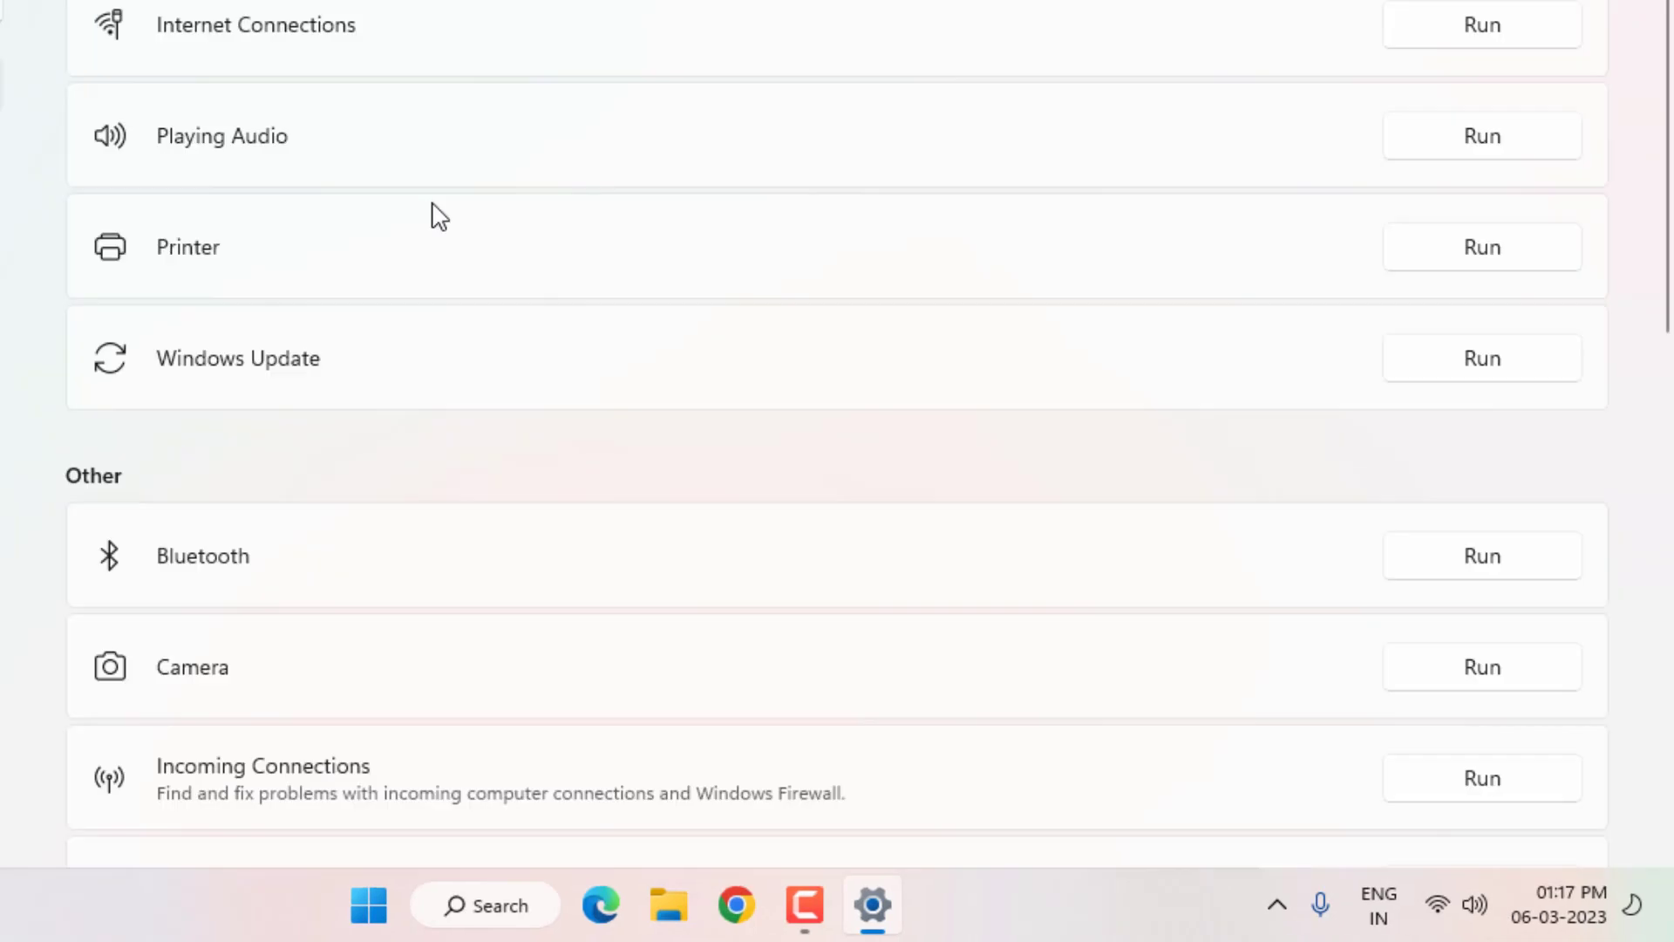
mouse_move(202, 272)
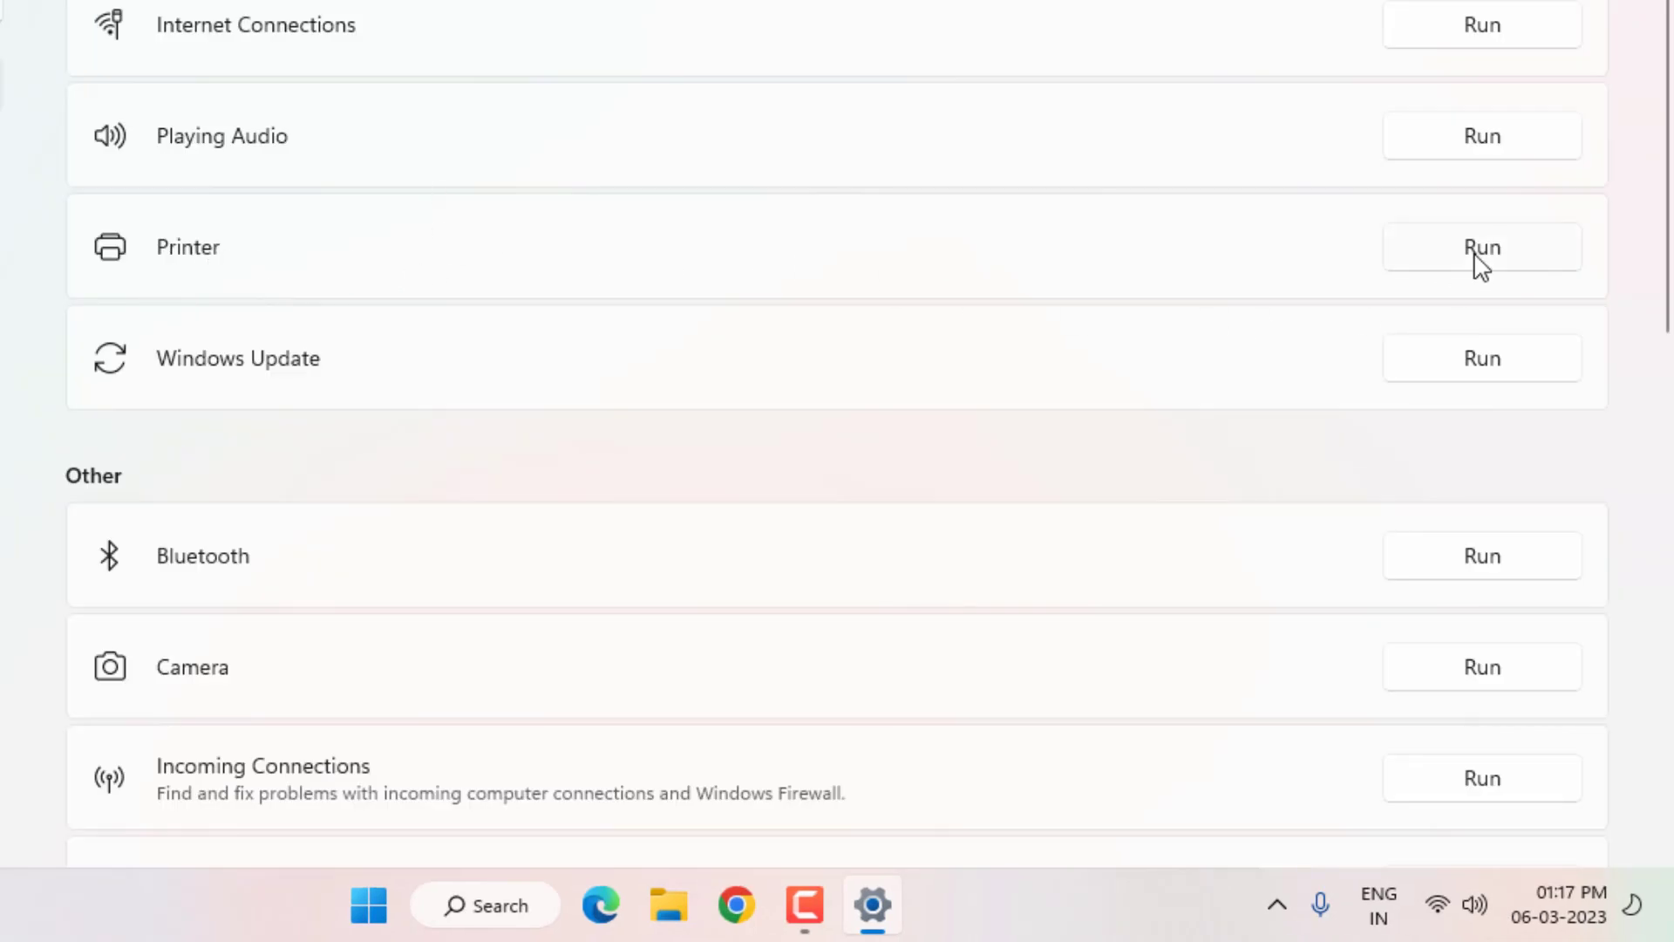
left_click(1481, 246)
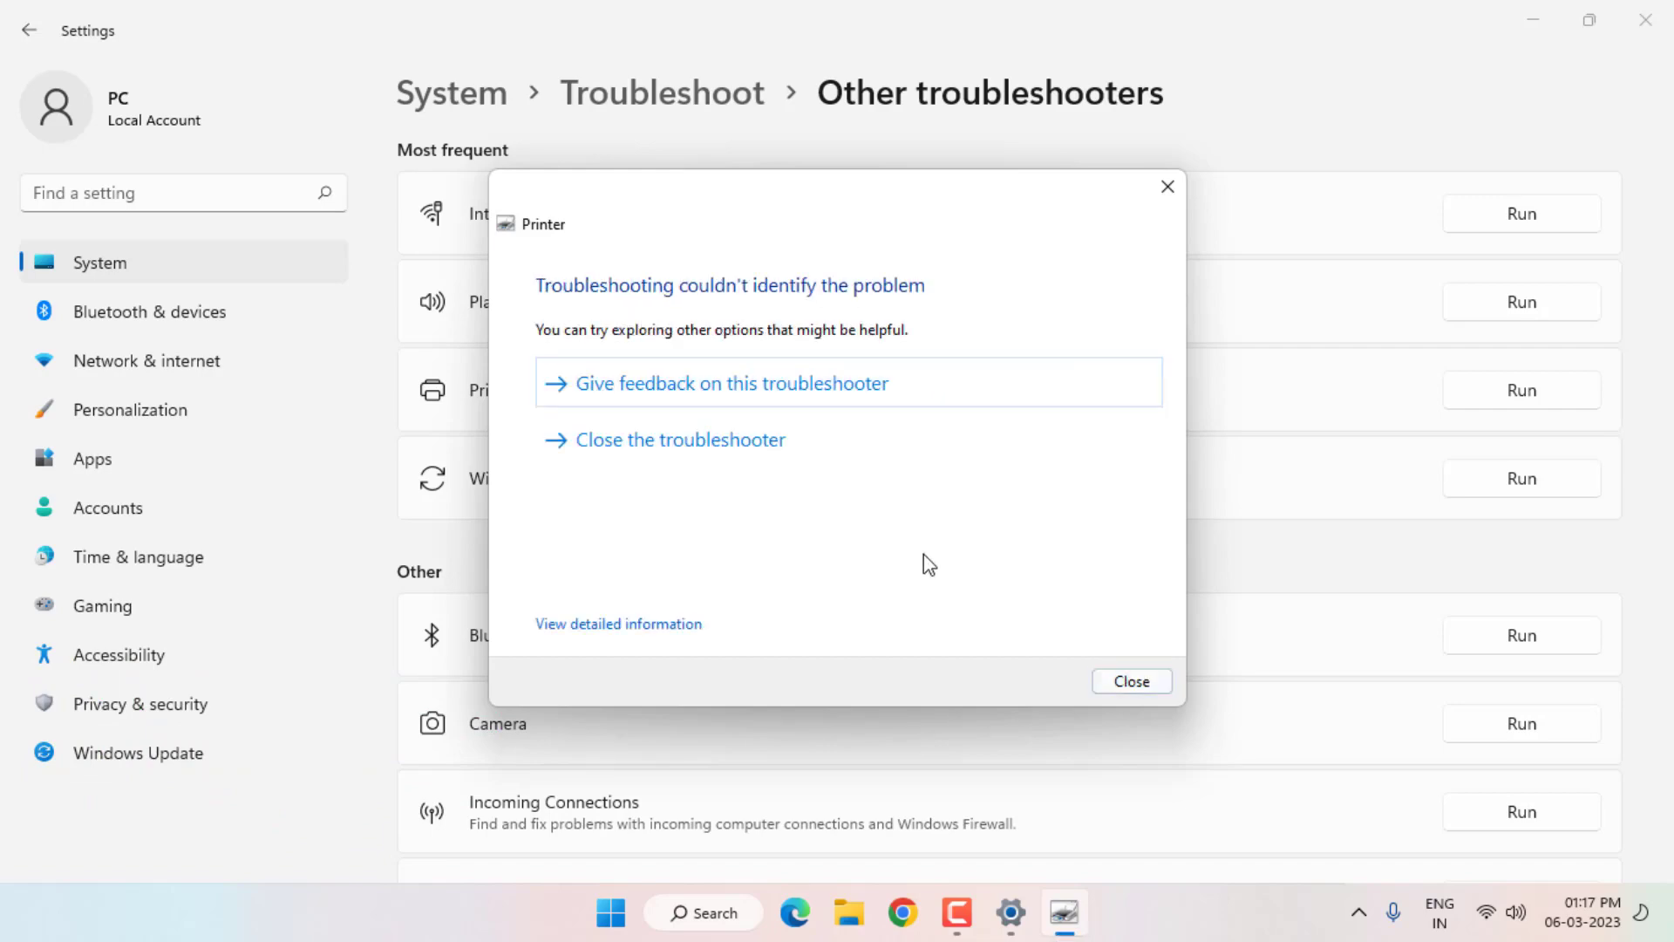
left_click(1130, 682)
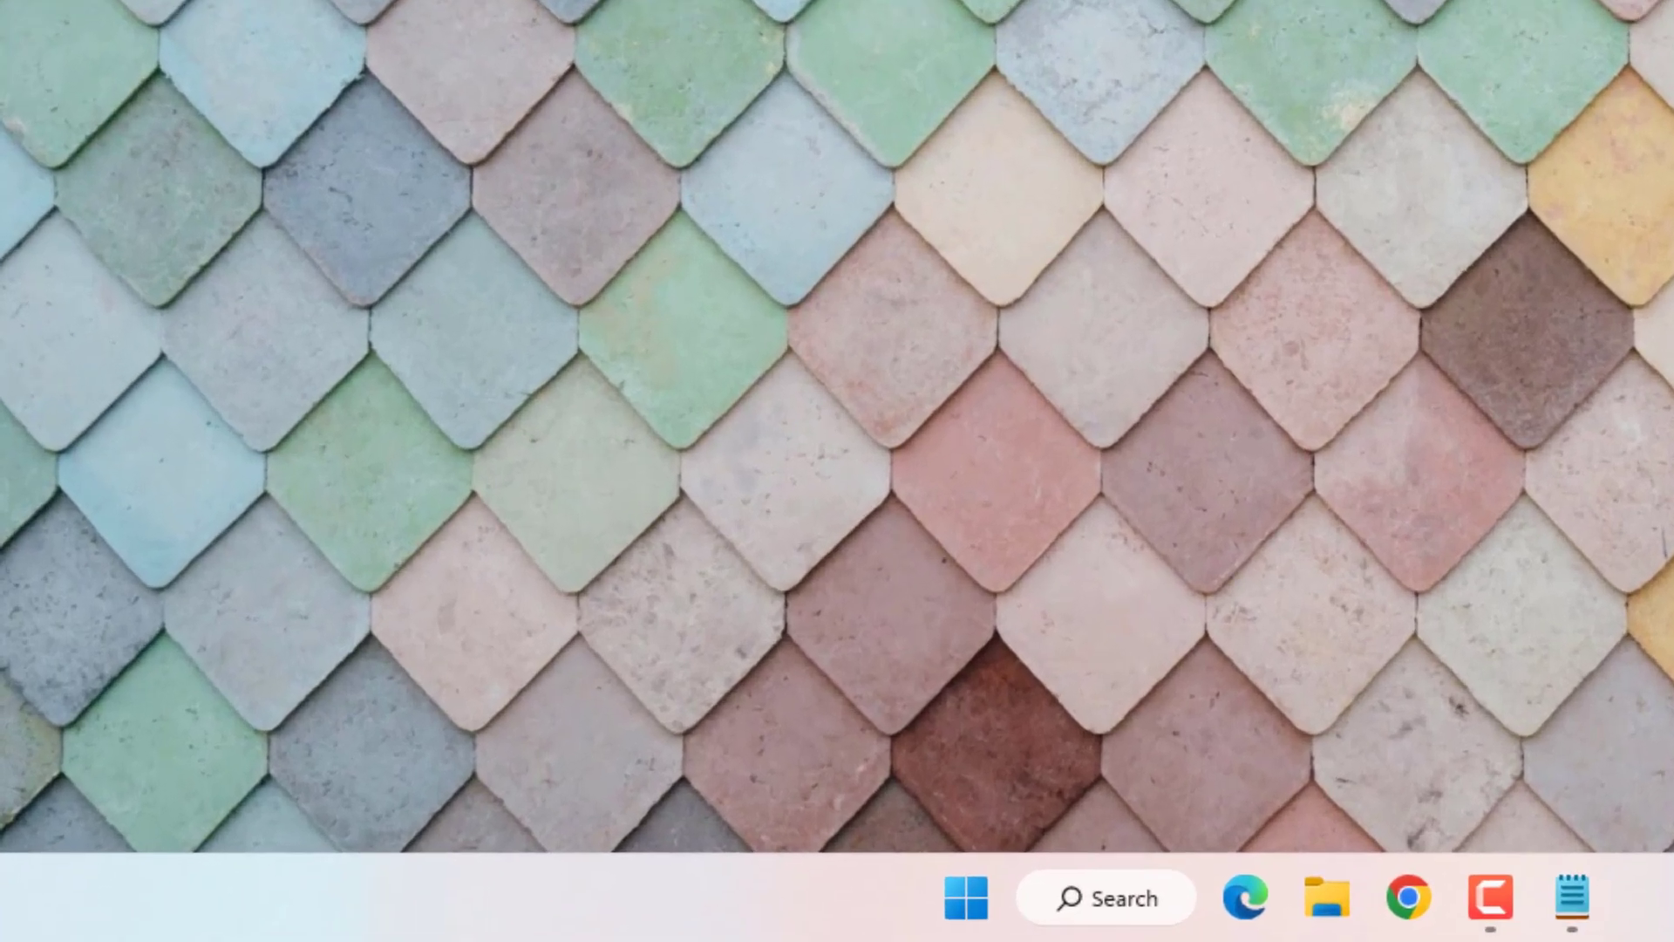
Grant the Users group Allow Full Control on the CurrentVersion\Windows registry key and confirm.
type("%temp%")
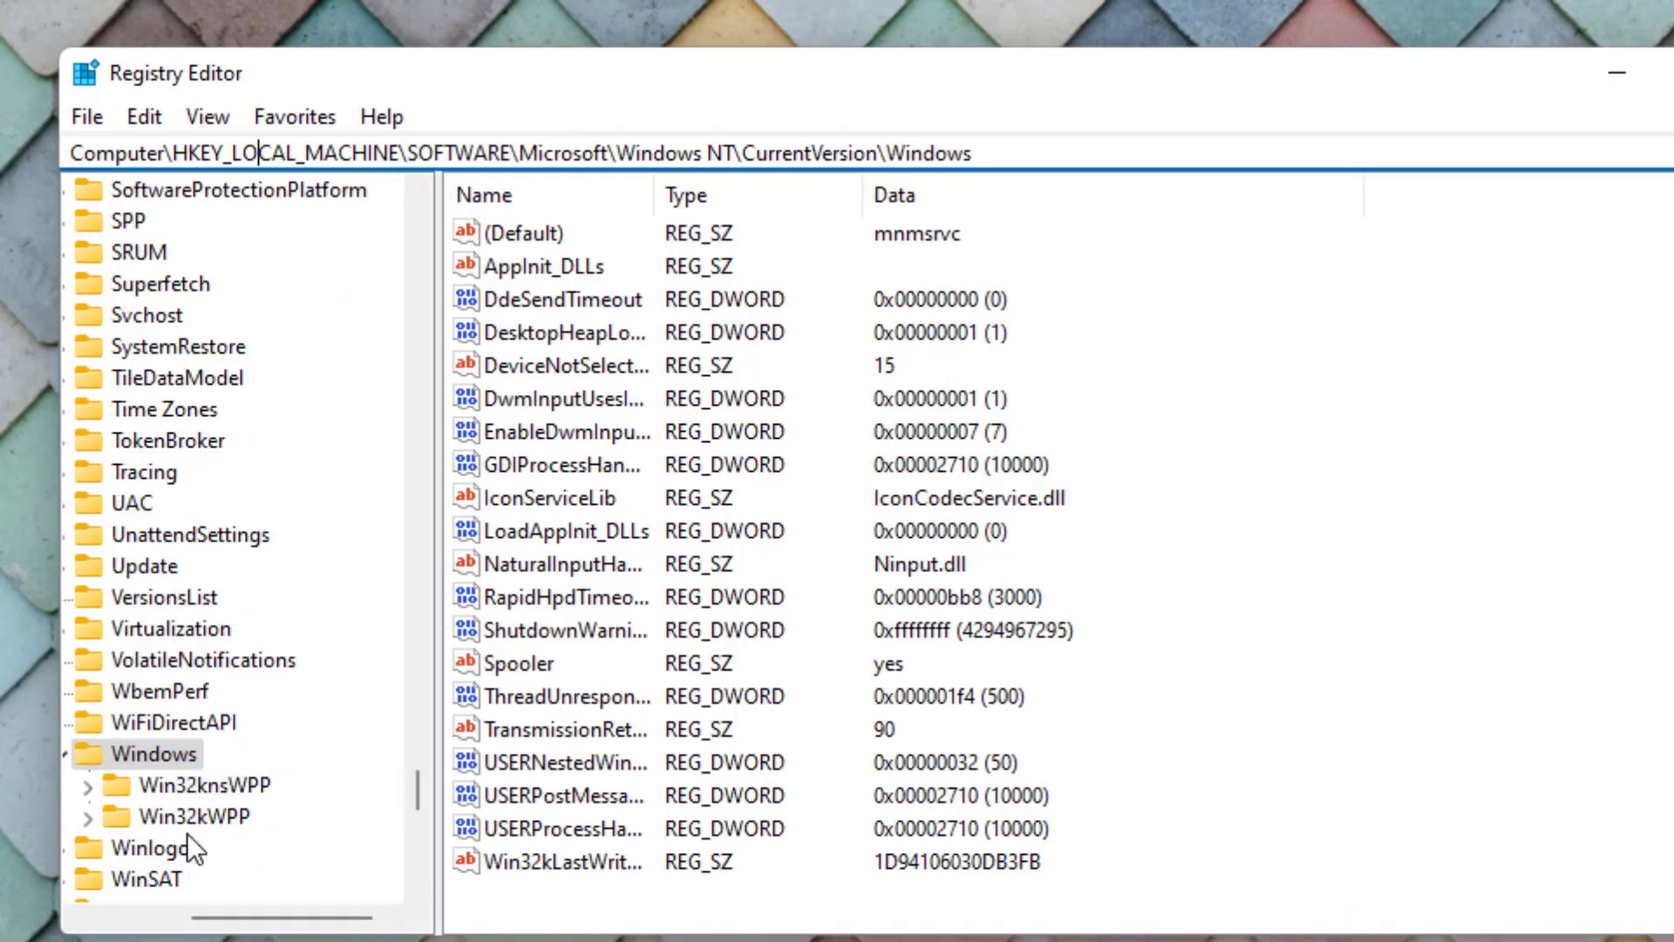
right_click(154, 754)
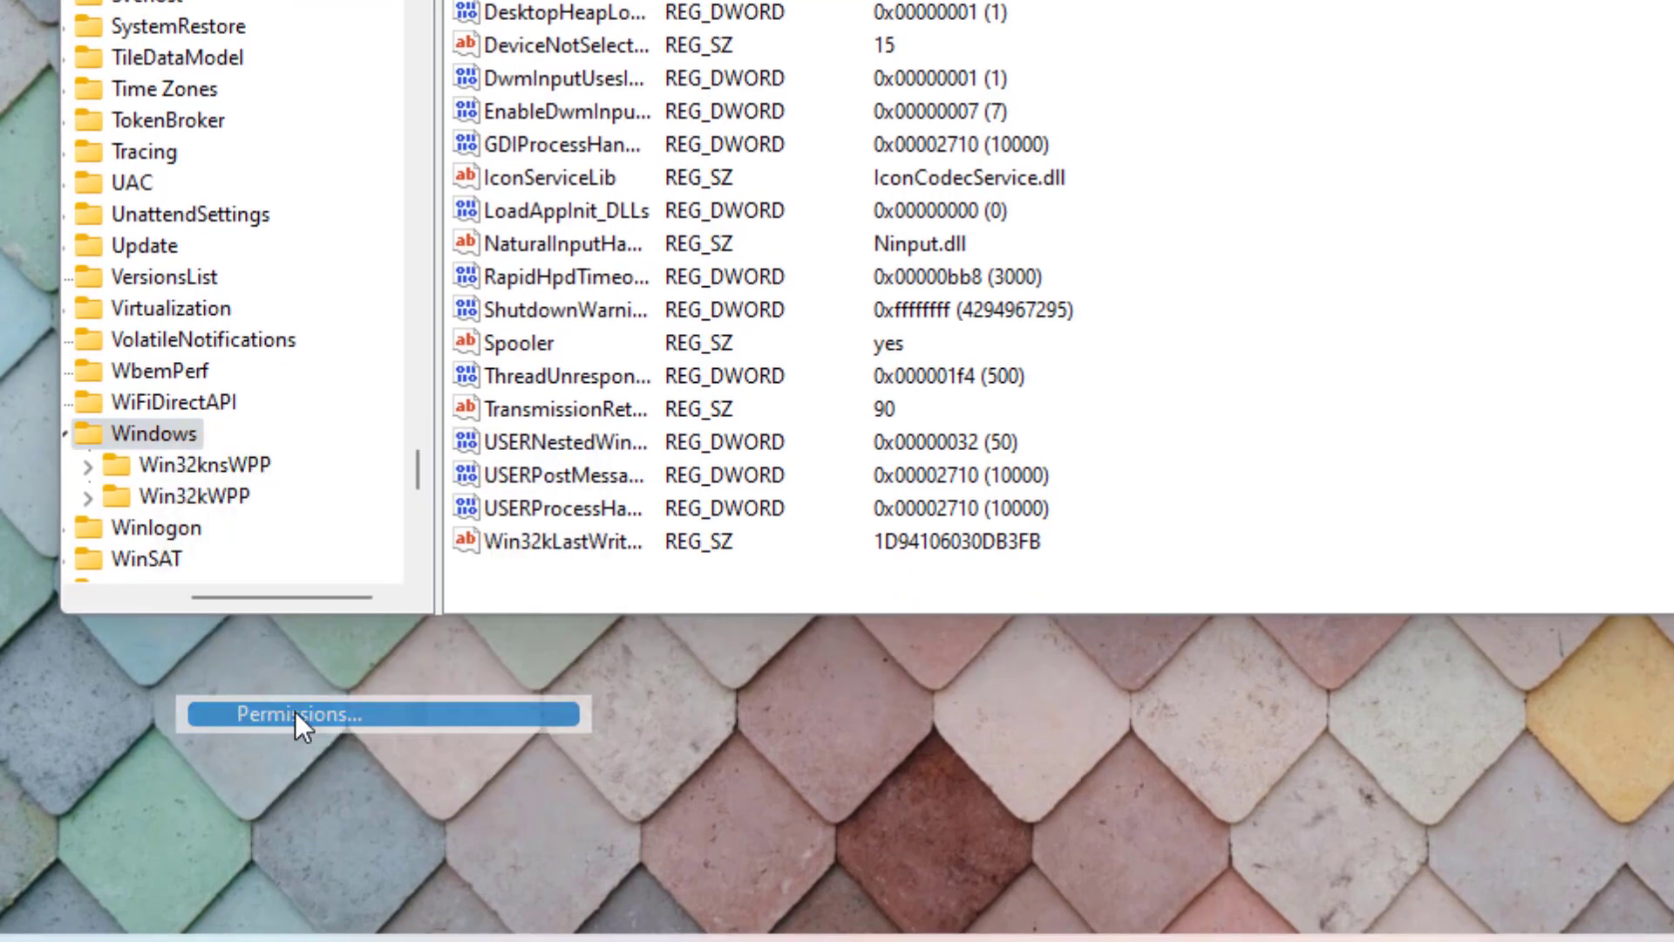
left_click(307, 713)
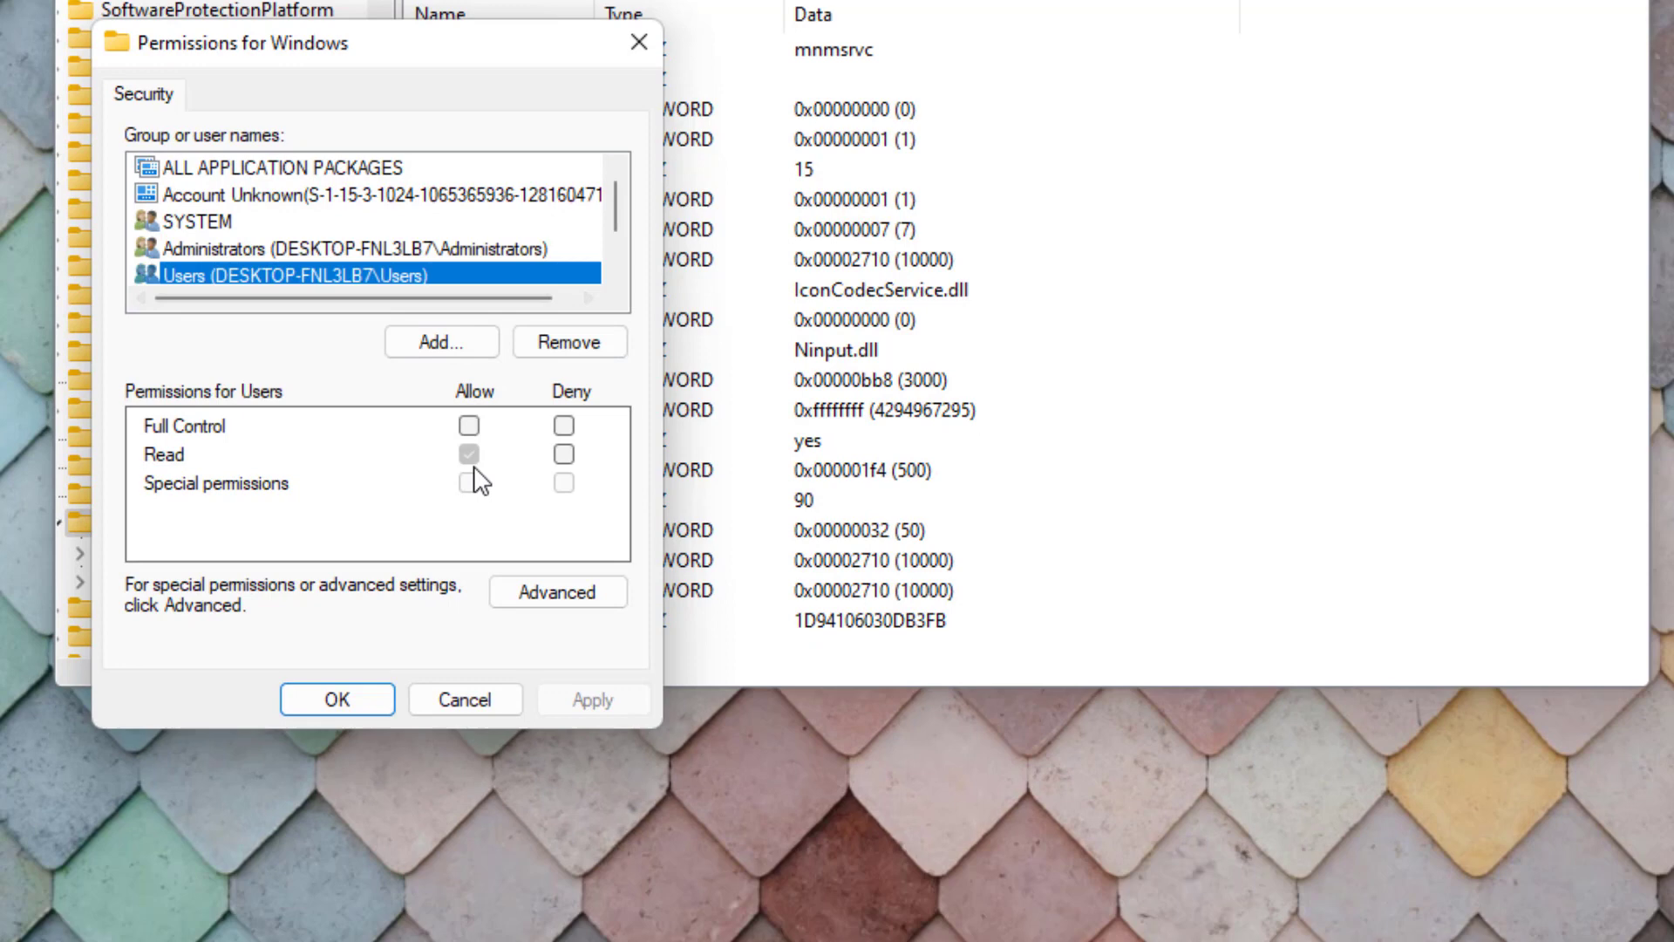
left_click(469, 426)
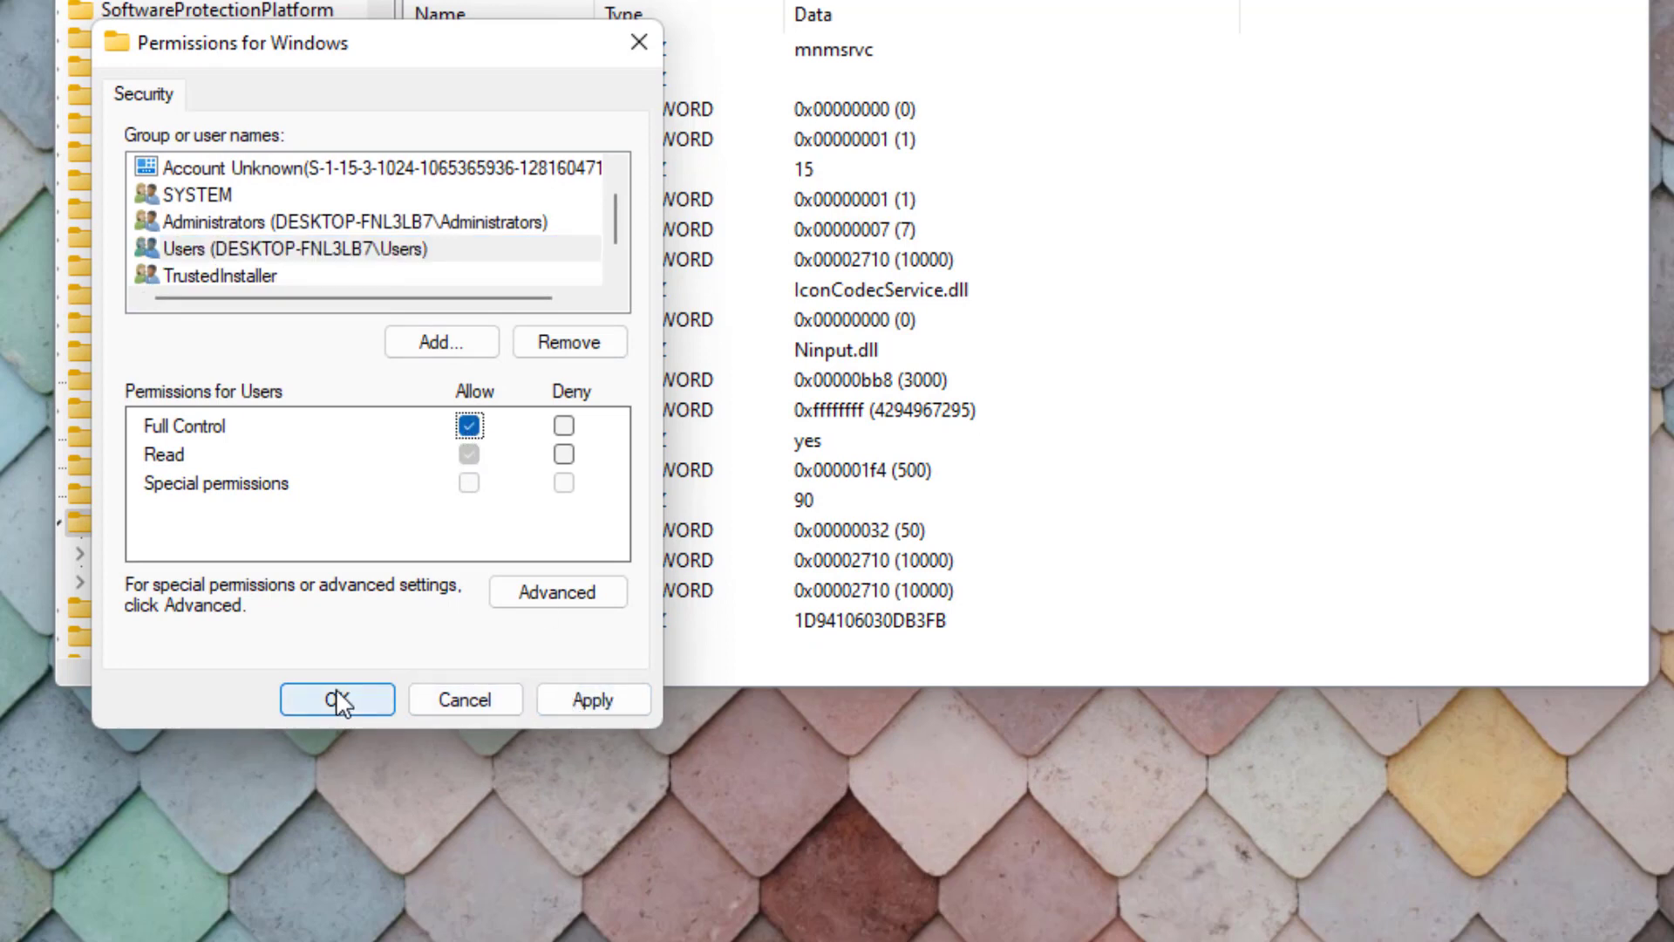
left_click(337, 697)
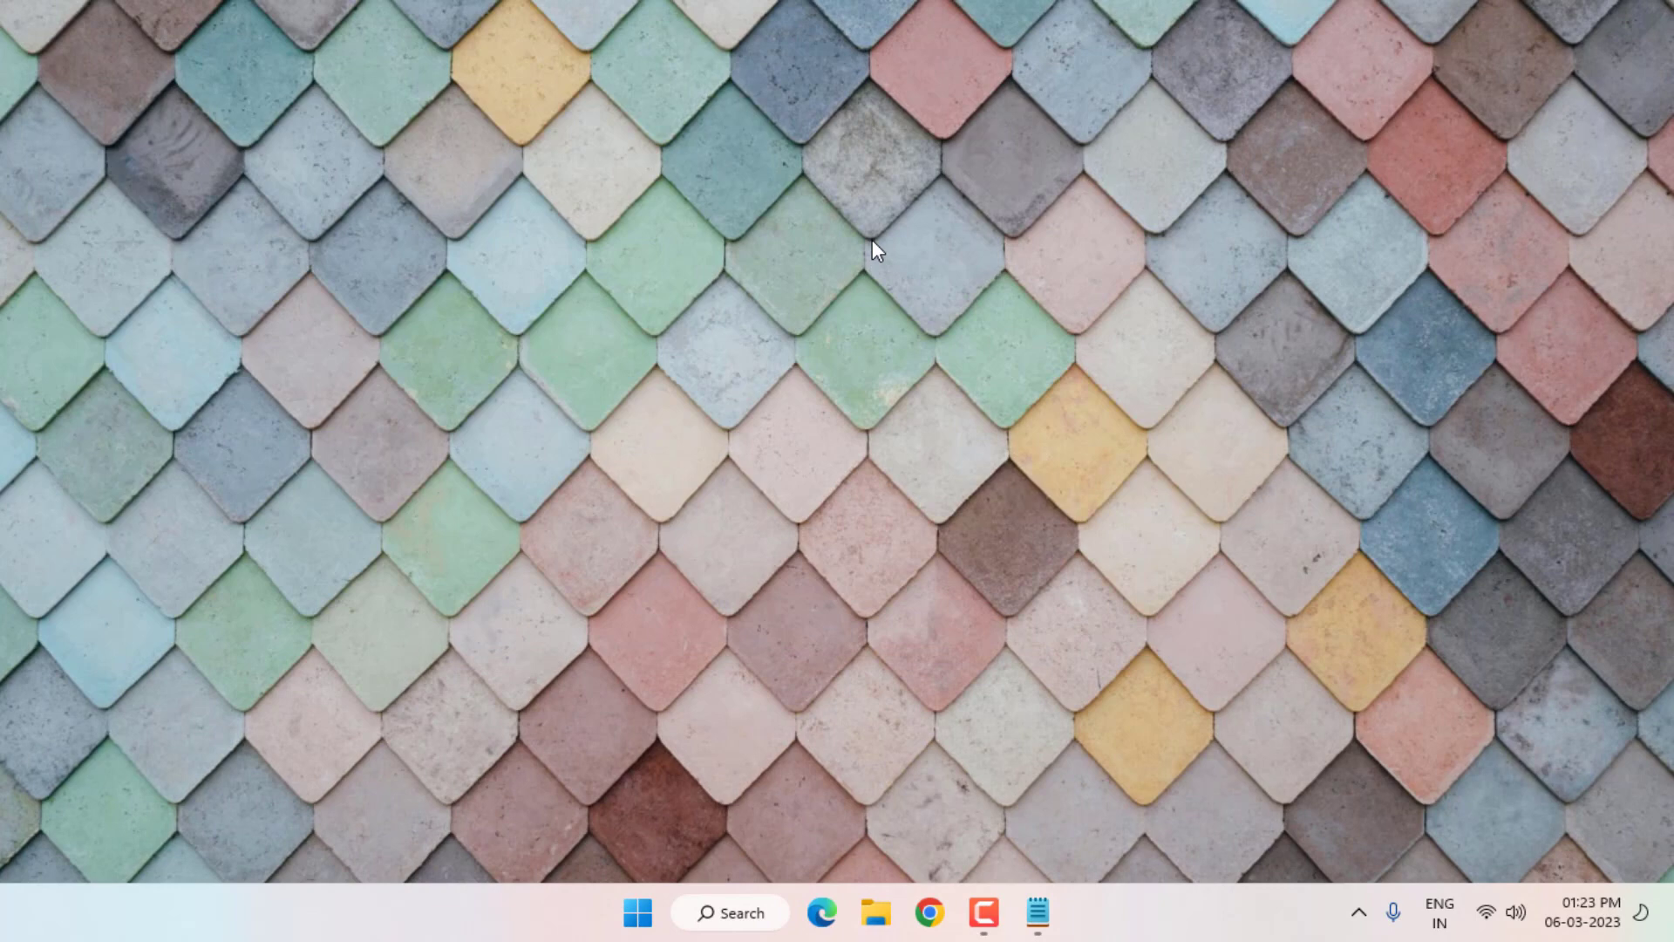